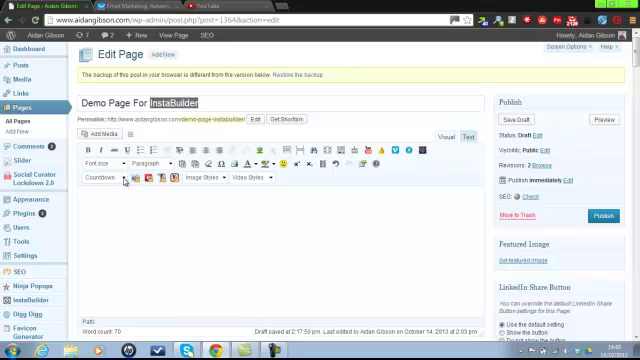
Step: Open the InstaBuilder Insert Graphics window from the page editor's second toolbar row
{"action": "left_click", "coordinate": [103, 180]}
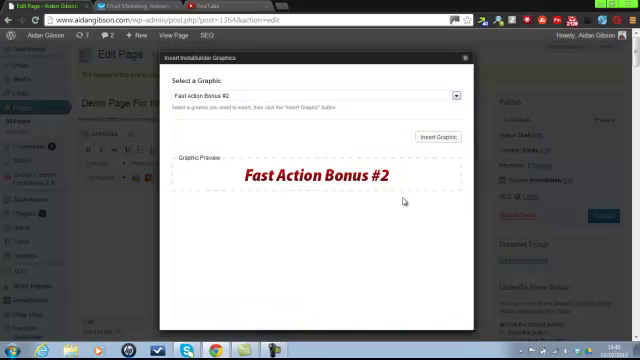
Step: Pick OTO Graphic #1 (Limited Time Offer) from the graphics list and insert it
{"action": "left_click", "coordinate": [455, 95]}
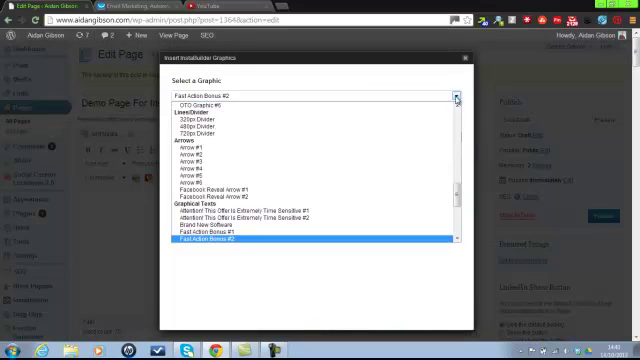
{"action": "scroll", "scroll_direction": "down", "scroll_amount": 3}
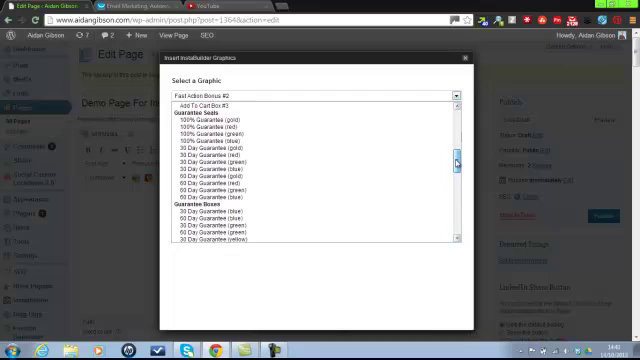
{"action": "scroll", "scroll_direction": "down", "scroll_amount": 3}
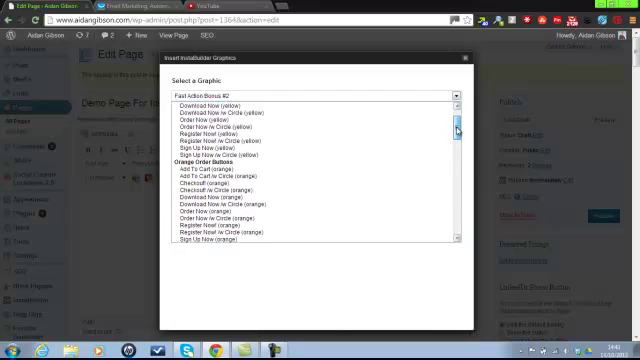
{"action": "scroll", "scroll_direction": "down", "scroll_amount": 3}
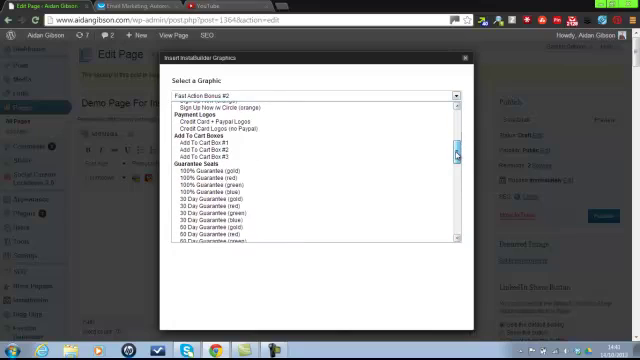
{"action": "scroll", "scroll_direction": "down", "scroll_amount": 3}
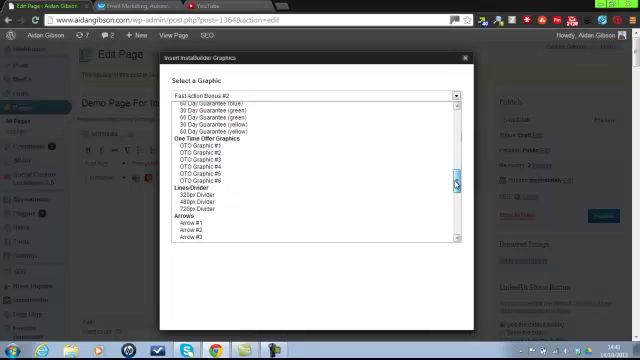
{"action": "scroll", "scroll_direction": "up", "scroll_amount": 3}
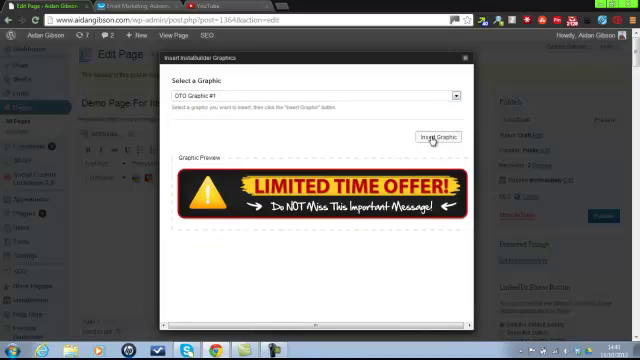
{"action": "left_click", "coordinate": [432, 137]}
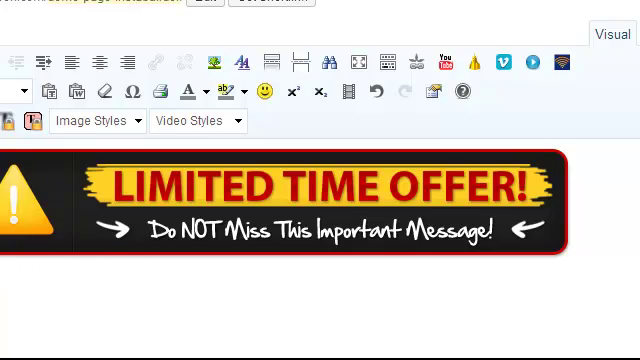
{"action": "mouse_move", "coordinate": [165, 213]}
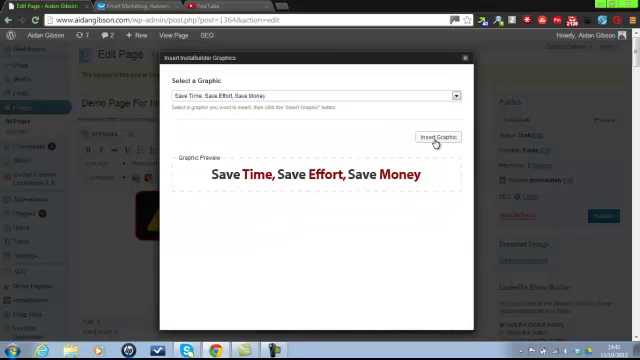
Step: Insert the 'Save Time, Save Effort, Save Money' graphic below the banner
{"action": "left_click", "coordinate": [423, 137]}
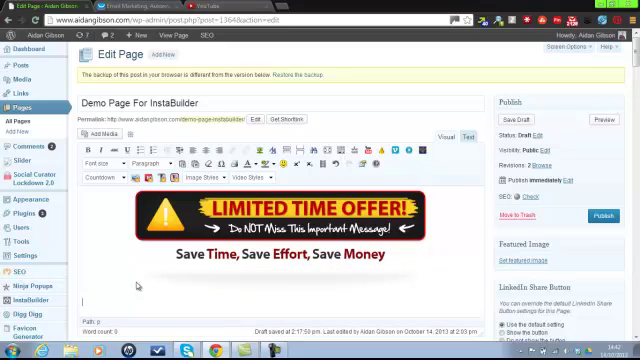
Step: Add a YouTube shortcode with the pasted video URL, then a Feature Box - Red shortcode
{"action": "left_click", "coordinate": [110, 170]}
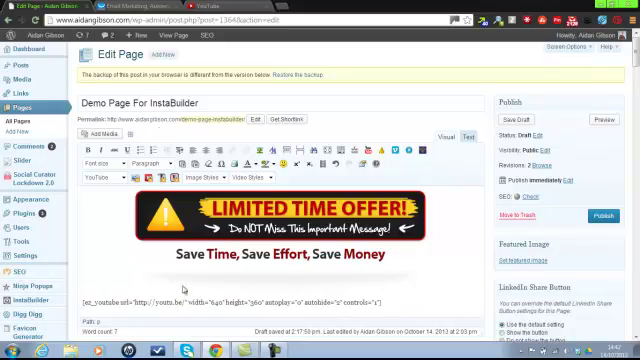
{"action": "left_click", "coordinate": [220, 7]}
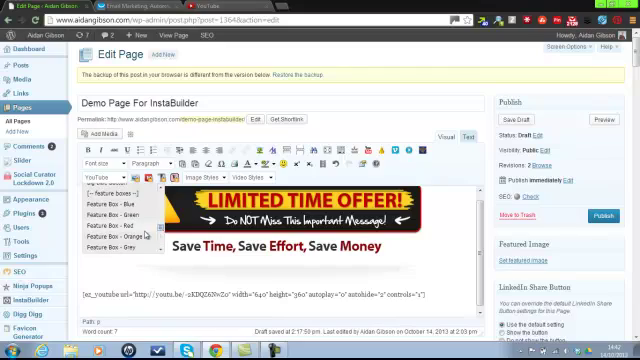
{"action": "left_click", "coordinate": [118, 229]}
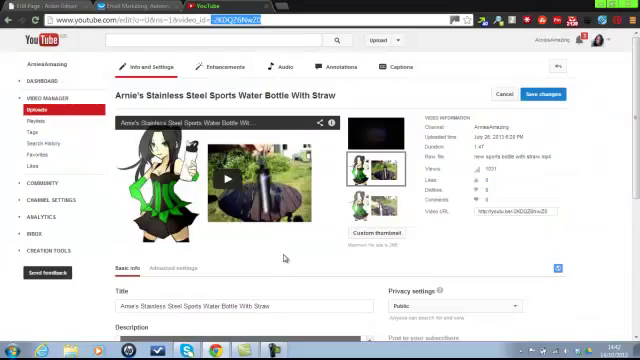
Step: Scroll the water bottle video's YouTube settings page to its description and copy it
{"action": "scroll", "scroll_direction": "down", "scroll_amount": 3}
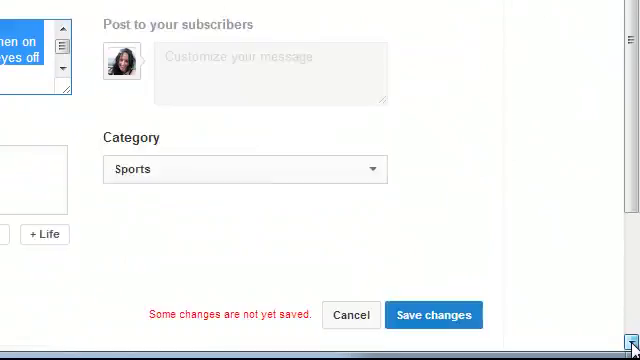
{"action": "scroll", "scroll_direction": "down", "scroll_amount": 3}
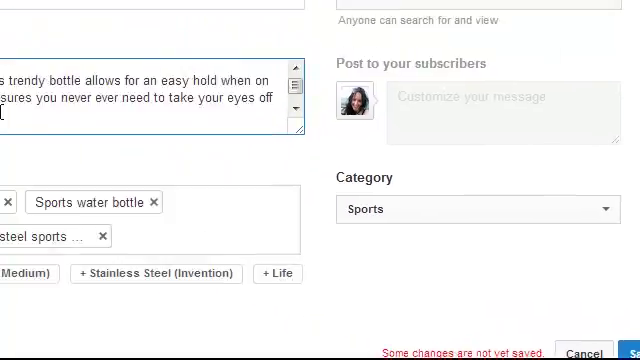
{"action": "scroll", "scroll_direction": "up", "scroll_amount": 3}
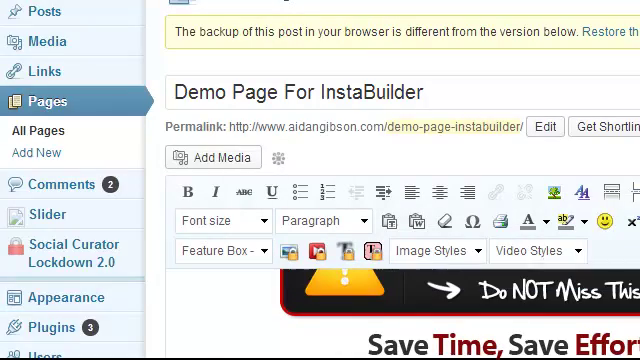
Step: Replace the feature box placeholder with the bottle description and add a Countdown shortcode
{"action": "scroll", "scroll_direction": "down", "scroll_amount": 3}
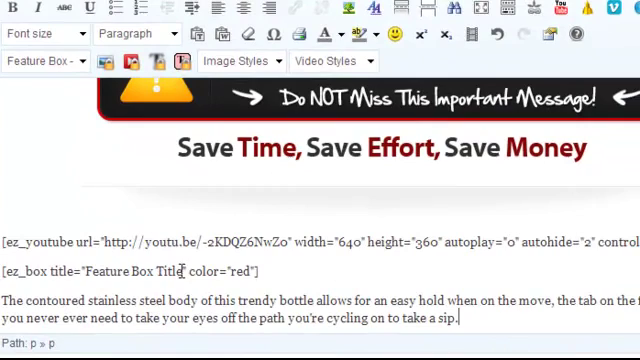
{"action": "double_click", "coordinate": [132, 271]}
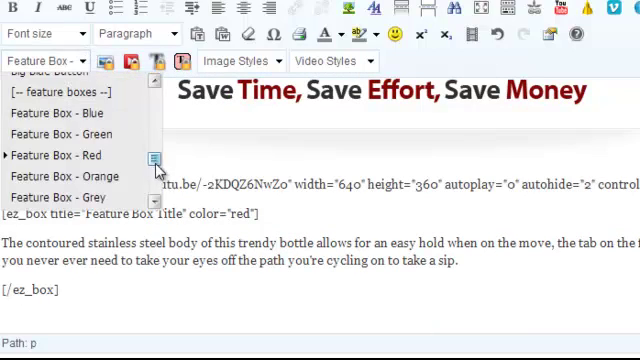
{"action": "scroll", "scroll_direction": "down", "scroll_amount": 3}
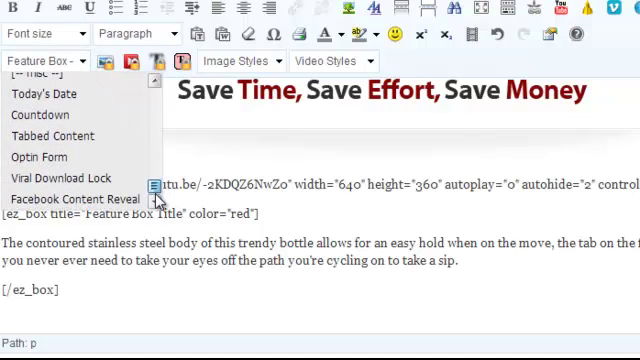
{"action": "mouse_move", "coordinate": [85, 135]}
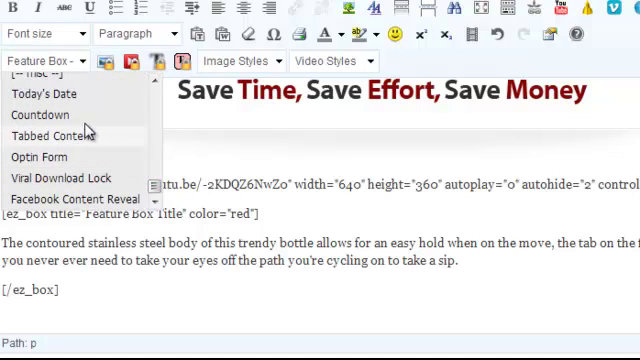
{"action": "left_click", "coordinate": [40, 114]}
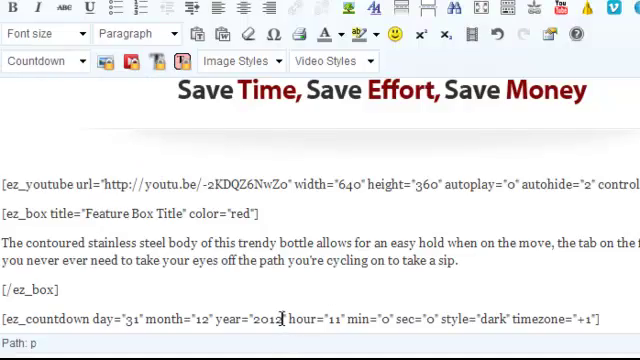
{"action": "scroll", "scroll_direction": "up", "scroll_amount": 3}
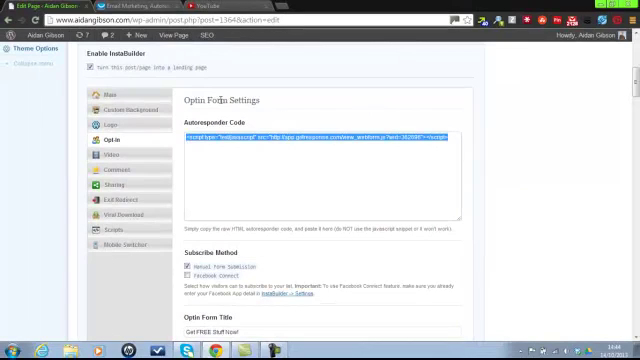
Step: Bring up GetResponse's web form publish step showing the JavaScript embed code
{"action": "left_click", "coordinate": [120, 10]}
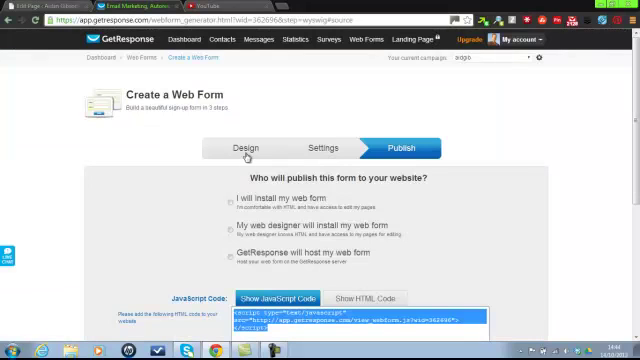
{"action": "mouse_move", "coordinate": [170, 153]}
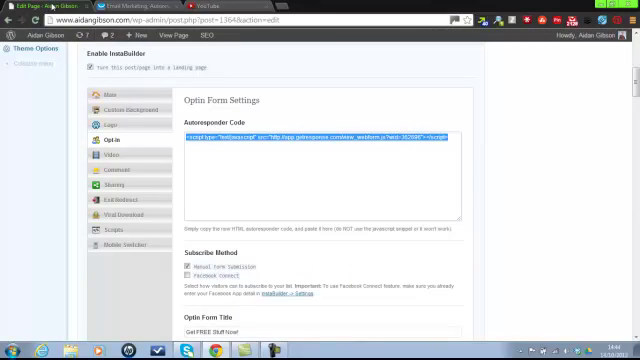
{"action": "mouse_move", "coordinate": [465, 285]}
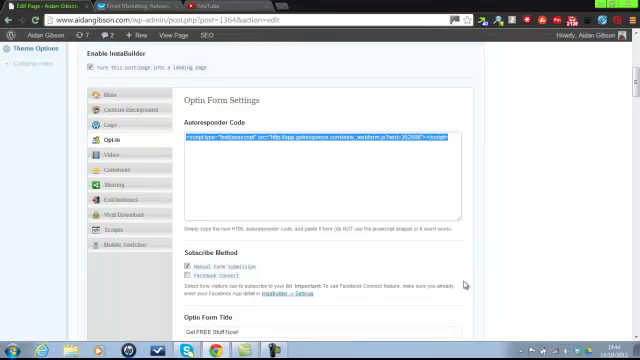
Step: Paste the GetResponse web form script into the Opt-in tab's Autoresponder Code field
{"action": "scroll", "scroll_direction": "down", "scroll_amount": 3}
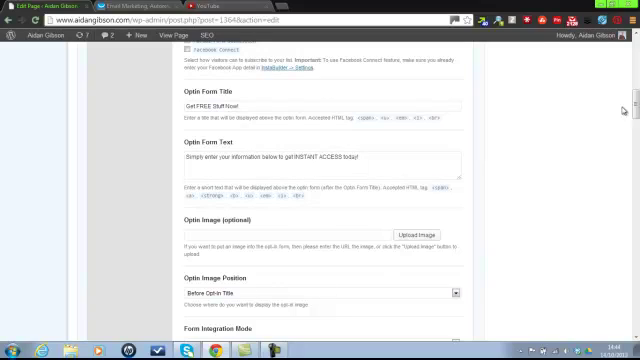
{"action": "scroll", "scroll_direction": "down", "scroll_amount": 3}
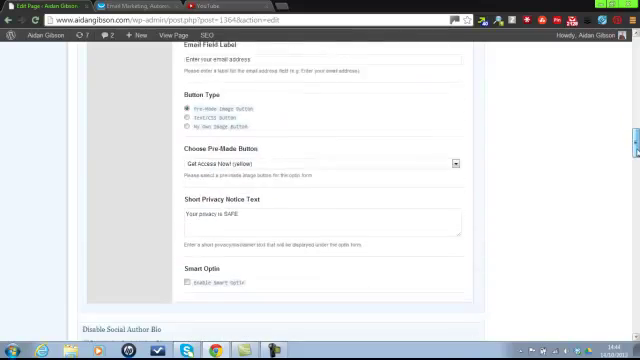
{"action": "scroll", "scroll_direction": "up", "scroll_amount": 3}
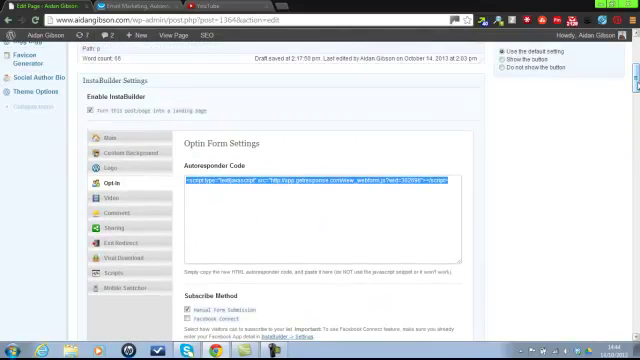
{"action": "left_click", "coordinate": [120, 297]}
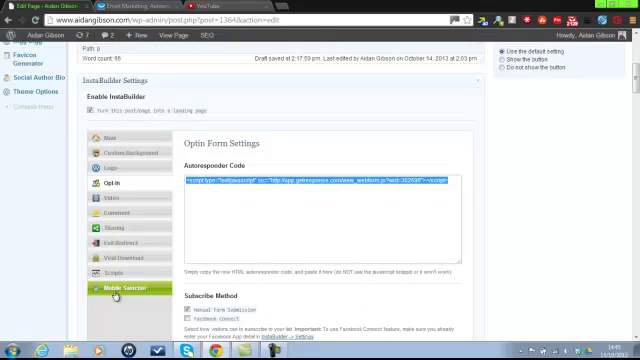
{"action": "left_click", "coordinate": [120, 272]}
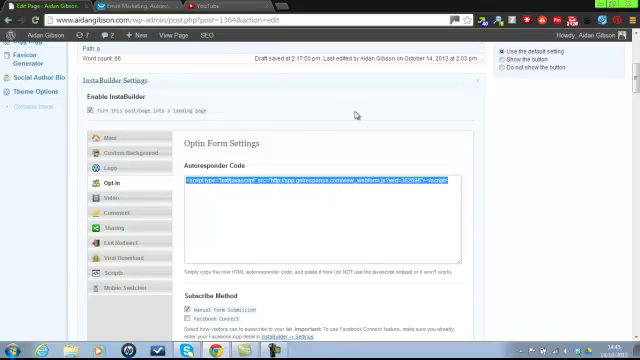
{"action": "scroll", "scroll_direction": "up", "scroll_amount": 3}
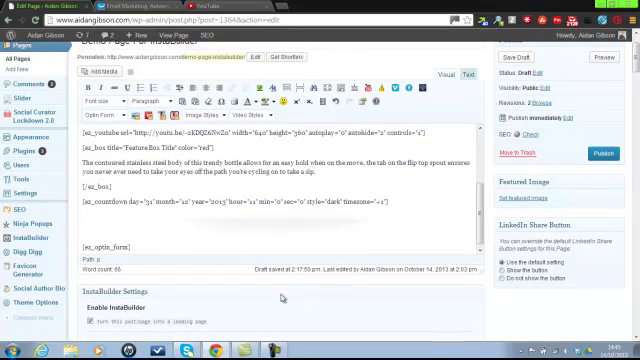
{"action": "scroll", "scroll_direction": "down", "scroll_amount": 3}
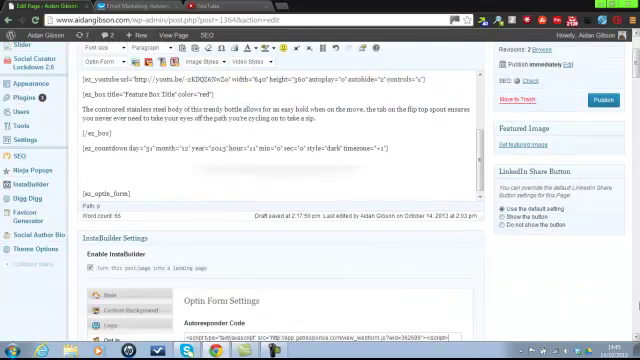
{"action": "scroll", "scroll_direction": "down", "scroll_amount": 3}
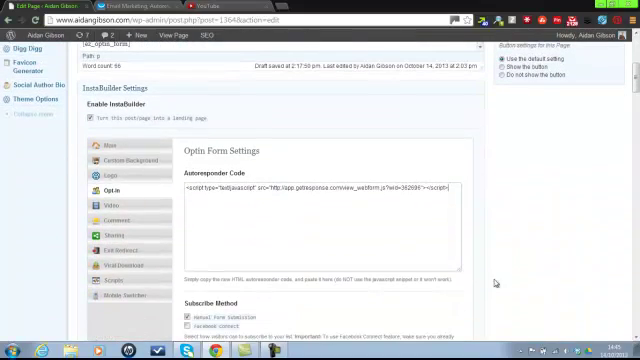
{"action": "left_click", "coordinate": [104, 141]}
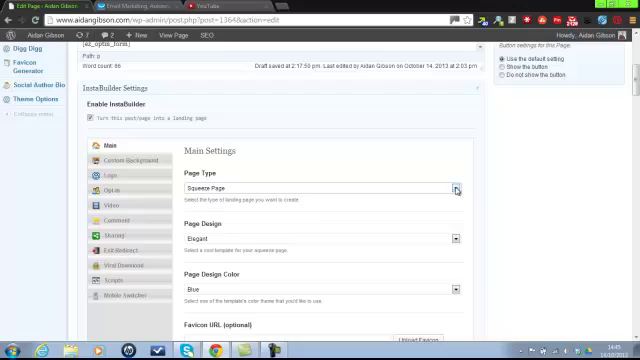
Step: Set Page Design to Cloud, keeping Page Design Color as Blue
{"action": "left_click", "coordinate": [455, 188]}
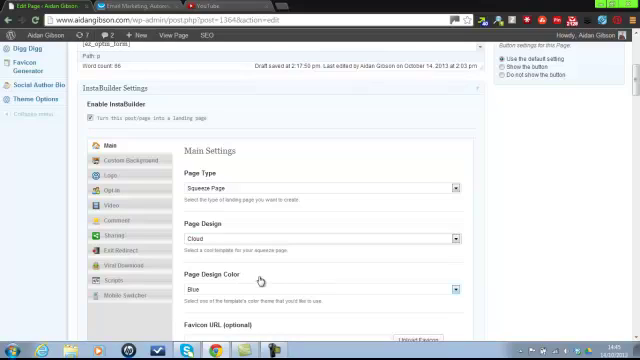
{"action": "mouse_move", "coordinate": [447, 291]}
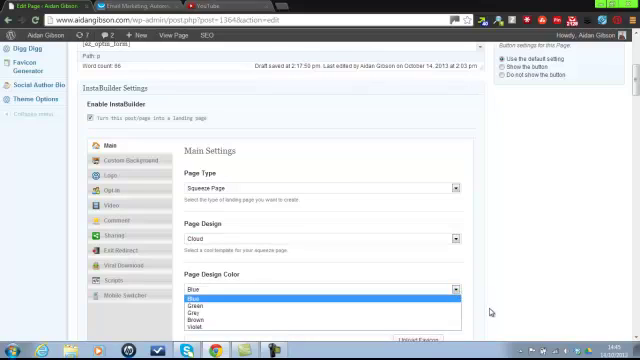
{"action": "scroll", "scroll_direction": "down", "scroll_amount": 3}
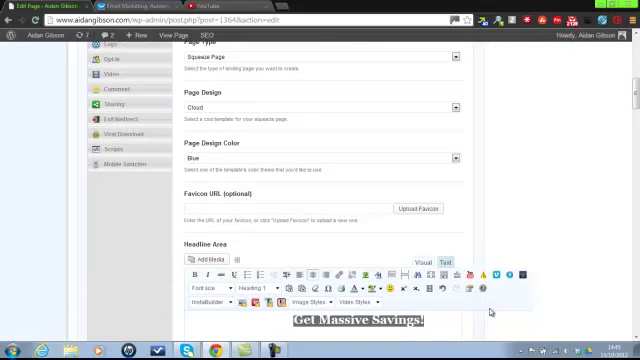
{"action": "scroll", "scroll_direction": "down", "scroll_amount": 3}
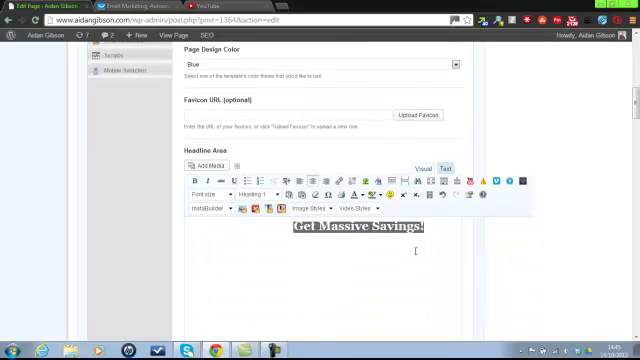
{"action": "double_click", "coordinate": [356, 229]}
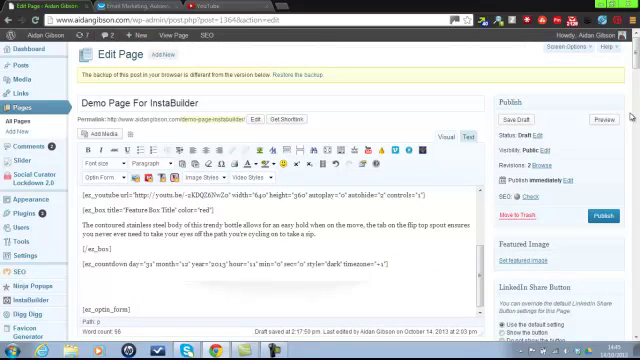
Step: Preview the page in a new tab, scrolling past video, feature box, countdown and opt-in forms
{"action": "left_click", "coordinate": [611, 120]}
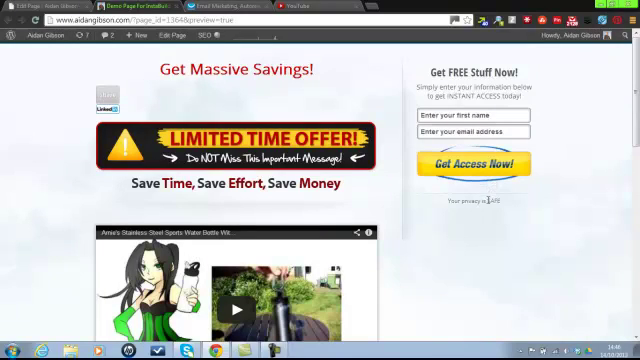
{"action": "mouse_move", "coordinate": [410, 298]}
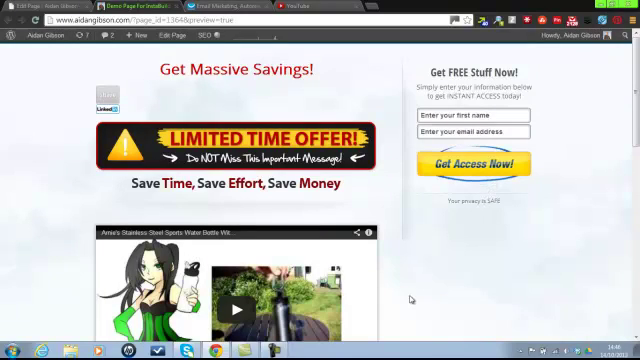
{"action": "mouse_move", "coordinate": [260, 204]}
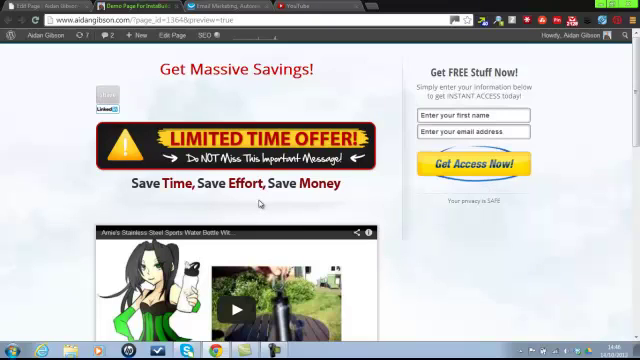
{"action": "scroll", "scroll_direction": "down", "scroll_amount": 3}
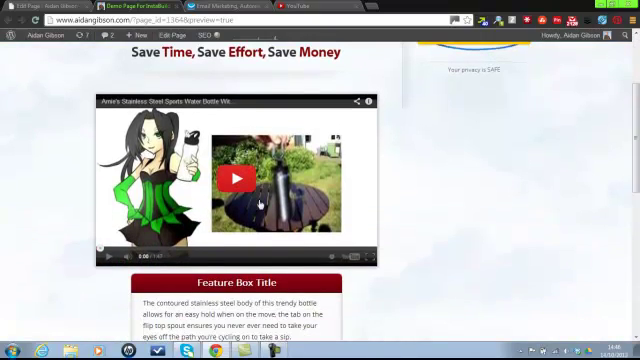
{"action": "scroll", "scroll_direction": "down", "scroll_amount": 3}
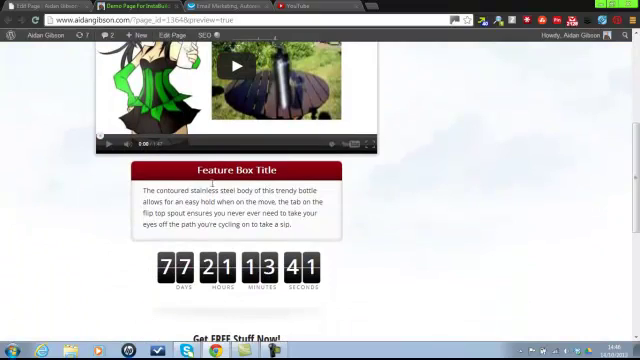
{"action": "scroll", "scroll_direction": "down", "scroll_amount": 3}
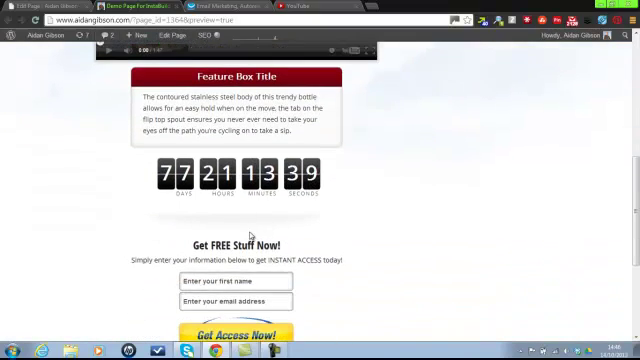
{"action": "scroll", "scroll_direction": "down", "scroll_amount": 3}
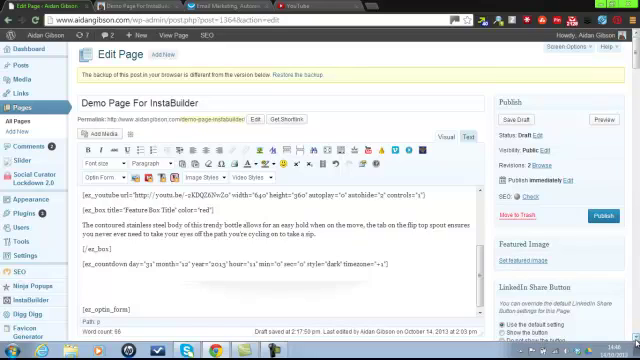
Step: Switch the InstaBuilder page design to the Industry template in Black
{"action": "scroll", "scroll_direction": "down", "scroll_amount": 3}
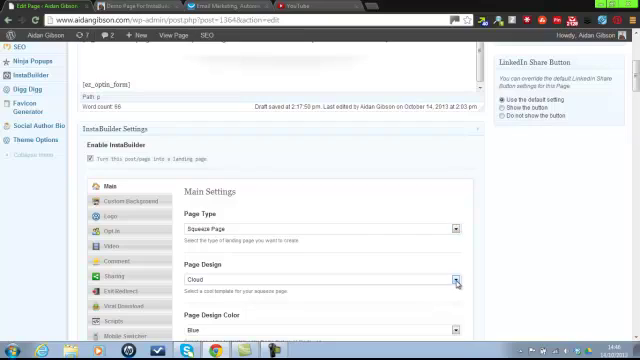
{"action": "left_click", "coordinate": [457, 283]}
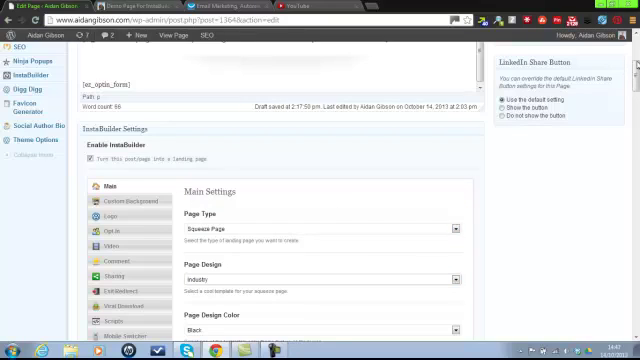
{"action": "scroll", "scroll_direction": "up", "scroll_amount": 3}
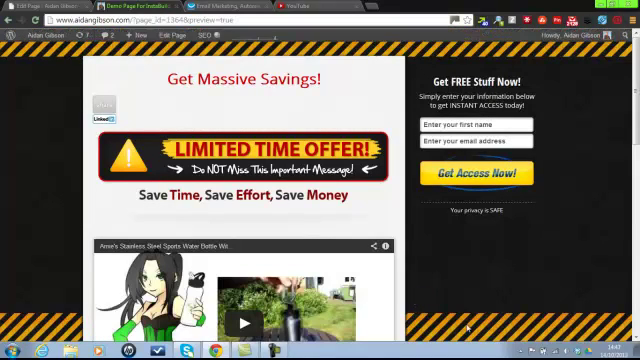
{"action": "mouse_move", "coordinate": [550, 247]}
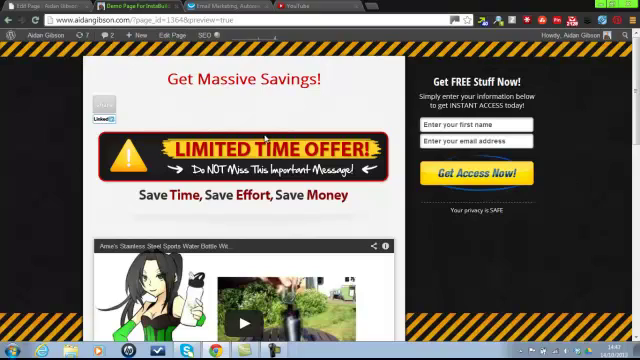
Step: Scroll the black Industry preview to check the video, feature box, countdown and opt-in form
{"action": "scroll", "scroll_direction": "down", "scroll_amount": 3}
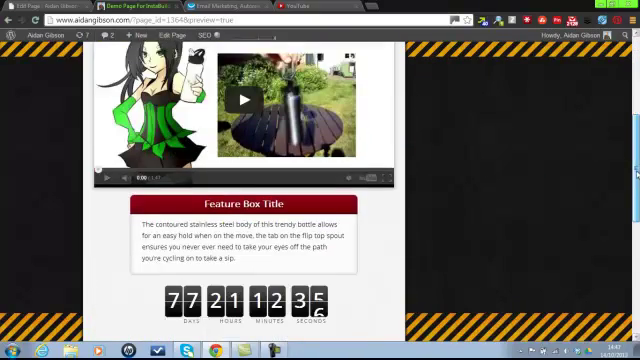
{"action": "scroll", "scroll_direction": "down", "scroll_amount": 3}
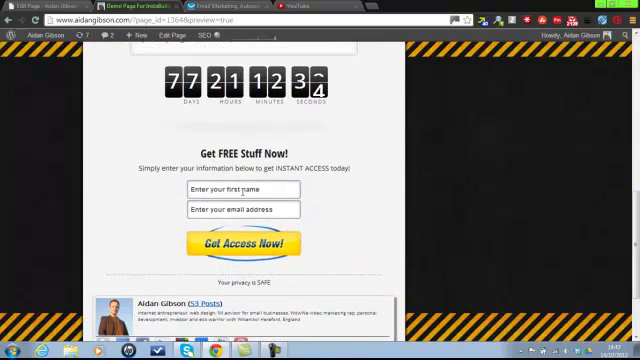